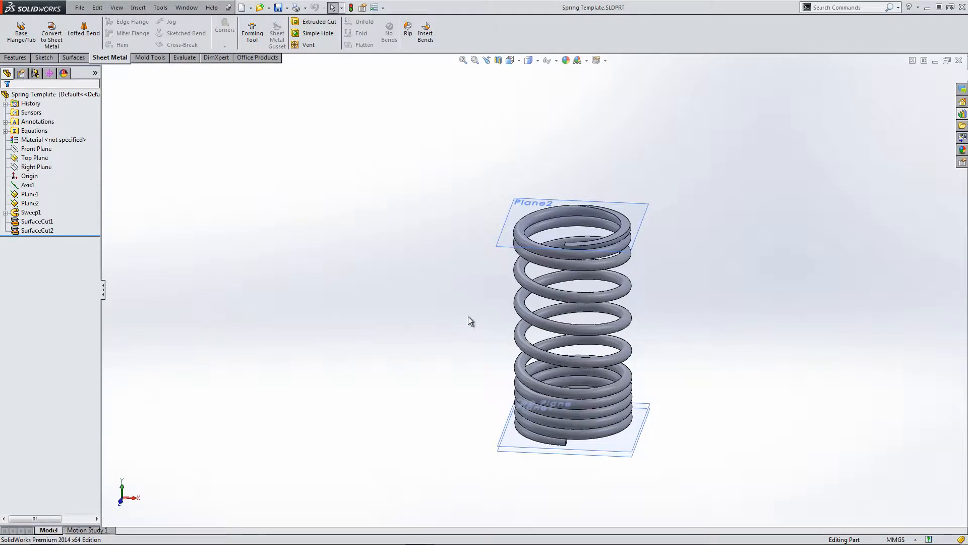
mouse_move(412, 262)
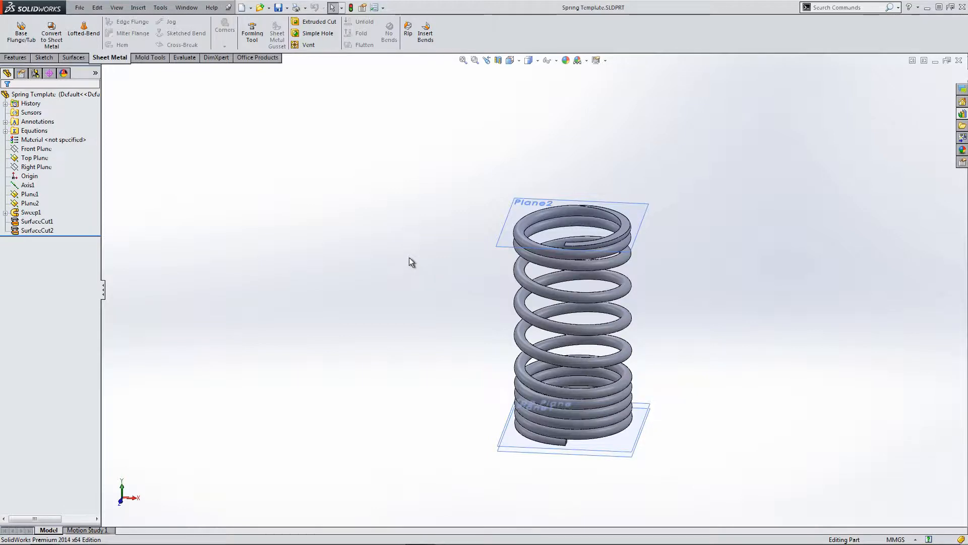
Step: In Equations, try Length 50 with a rebuild, then set Length to 30
left_click(34, 130)
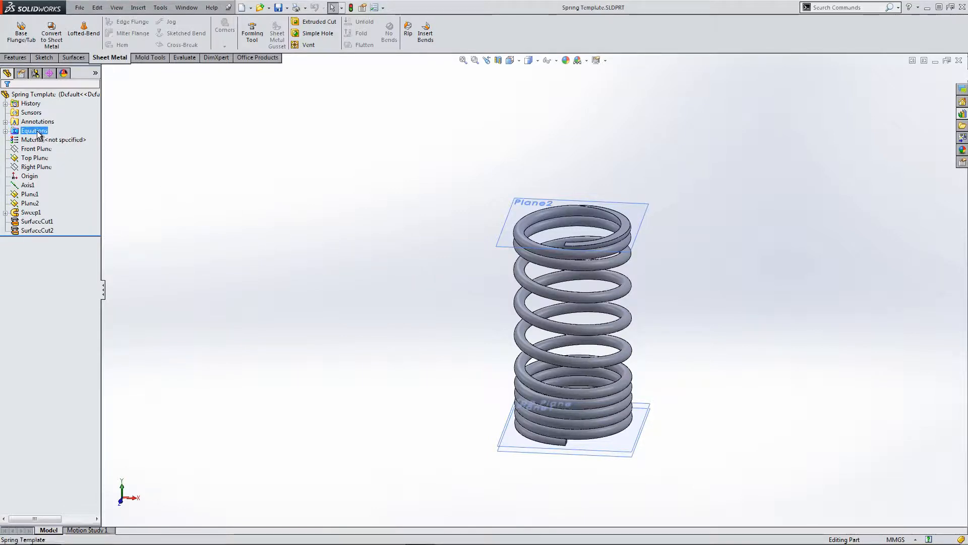
double_click(33, 130)
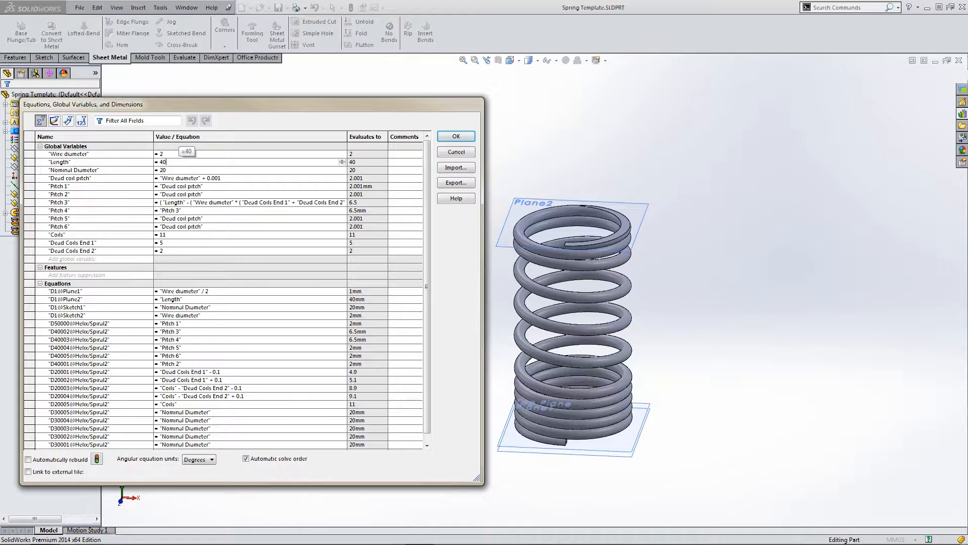
type("50")
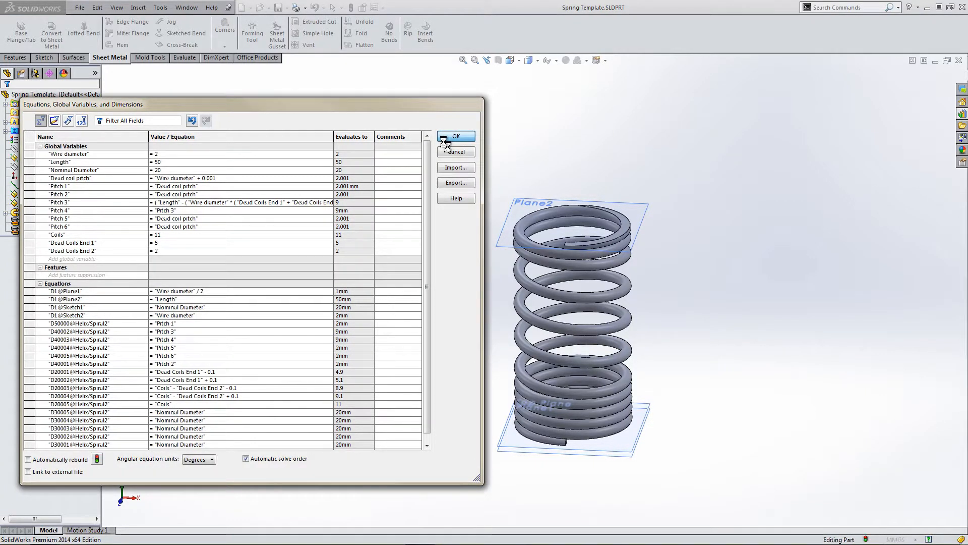
left_click(454, 137)
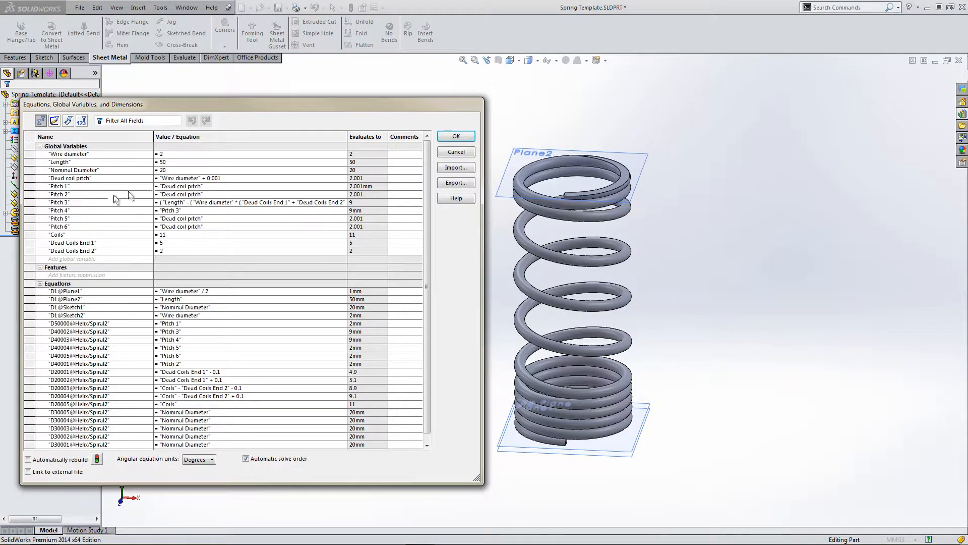
left_click(186, 162)
type("3")
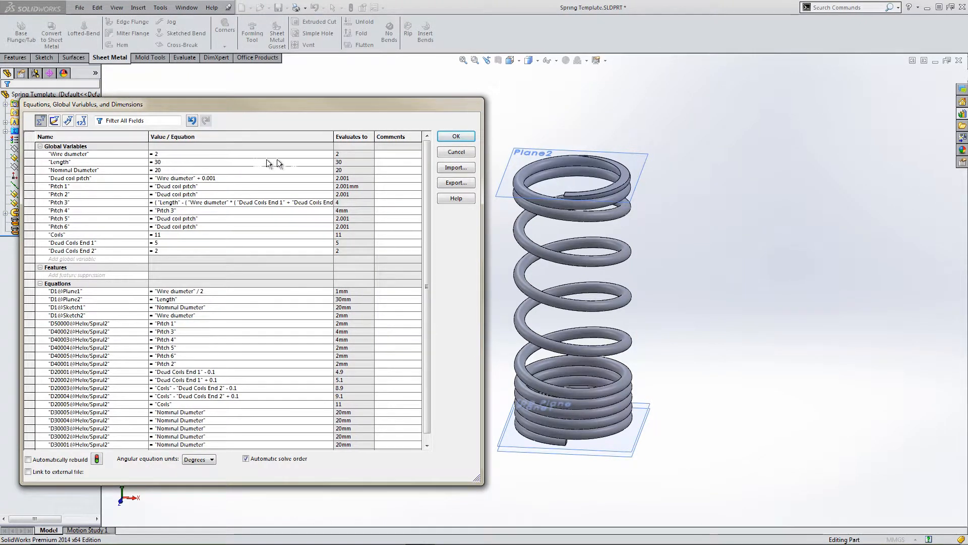
left_click(455, 135)
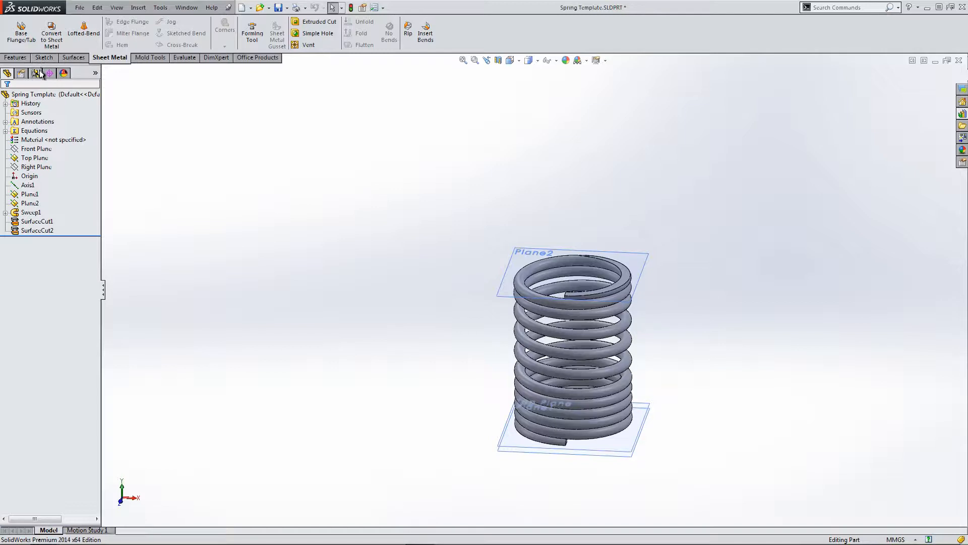
Step: Copy the Default configuration and rename the configurations 30, 40 and 50
left_click(36, 73)
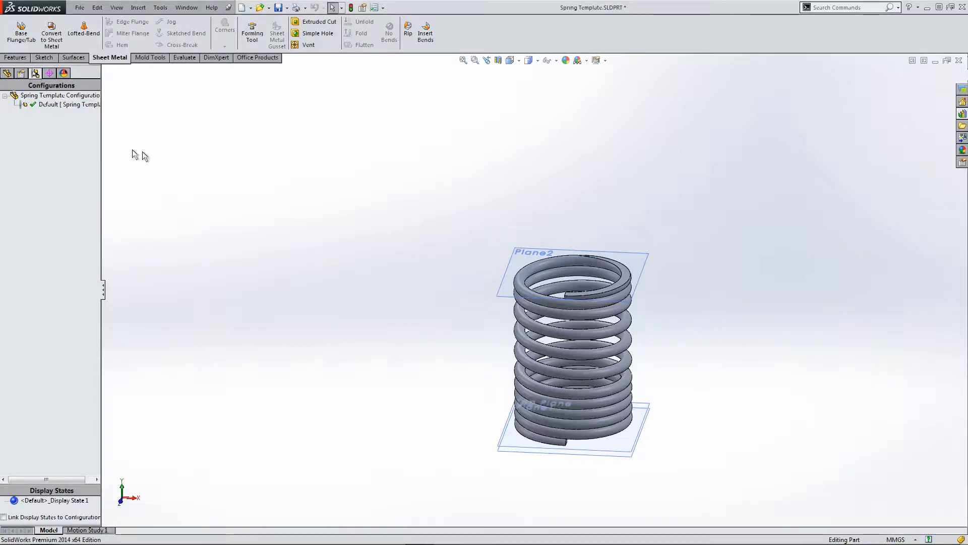
mouse_move(173, 139)
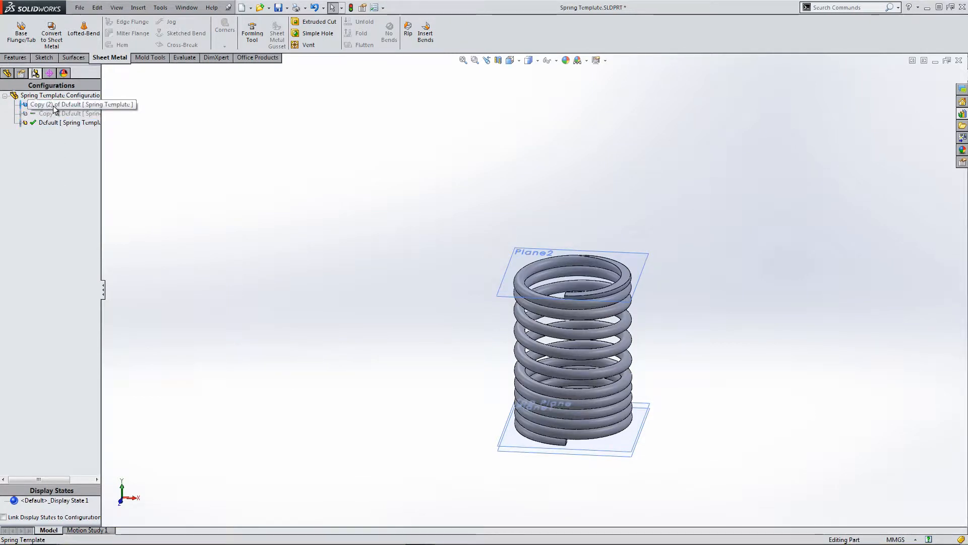
left_click(55, 122)
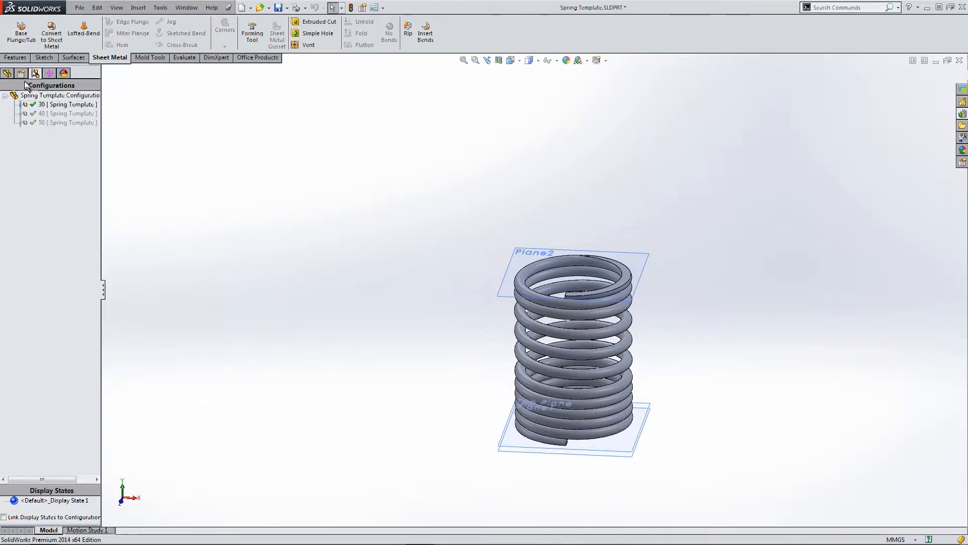
Step: Check Plane1 and Plane2 in the feature tree and view the spring from the Front
left_click(7, 72)
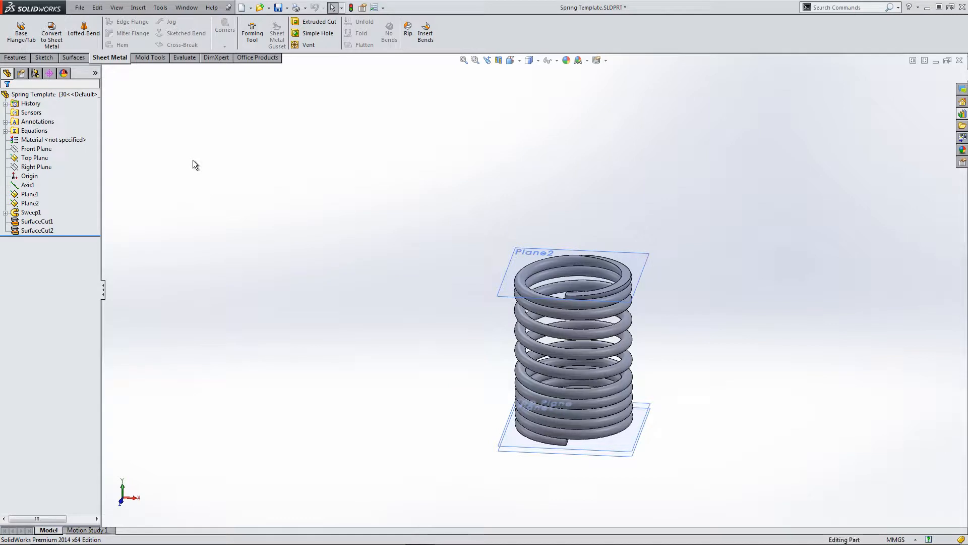
left_click(30, 194)
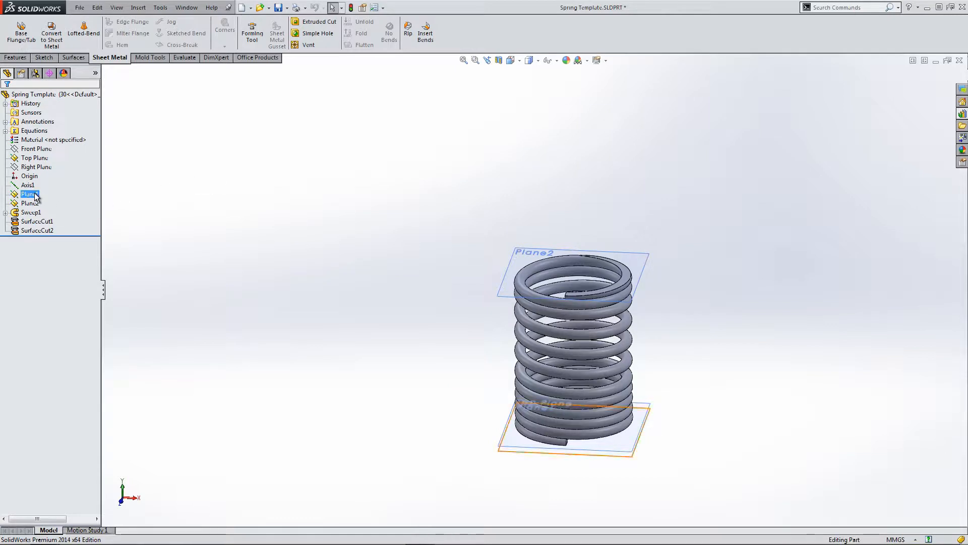
left_click(29, 203)
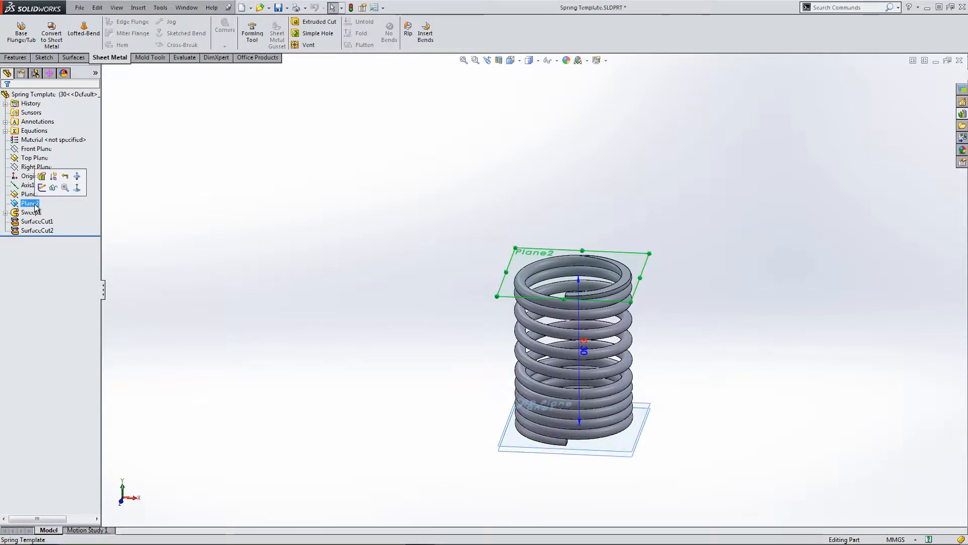
left_click(510, 60)
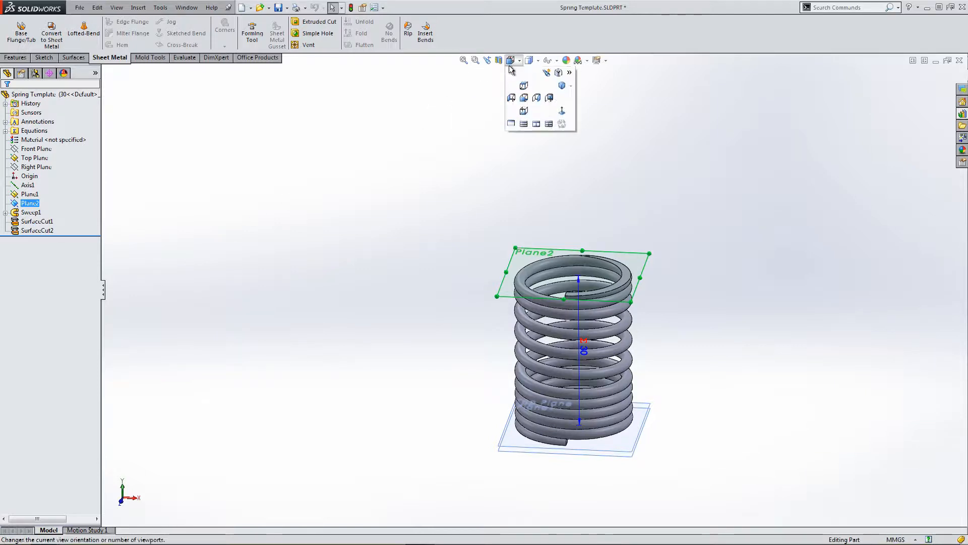
left_click(523, 85)
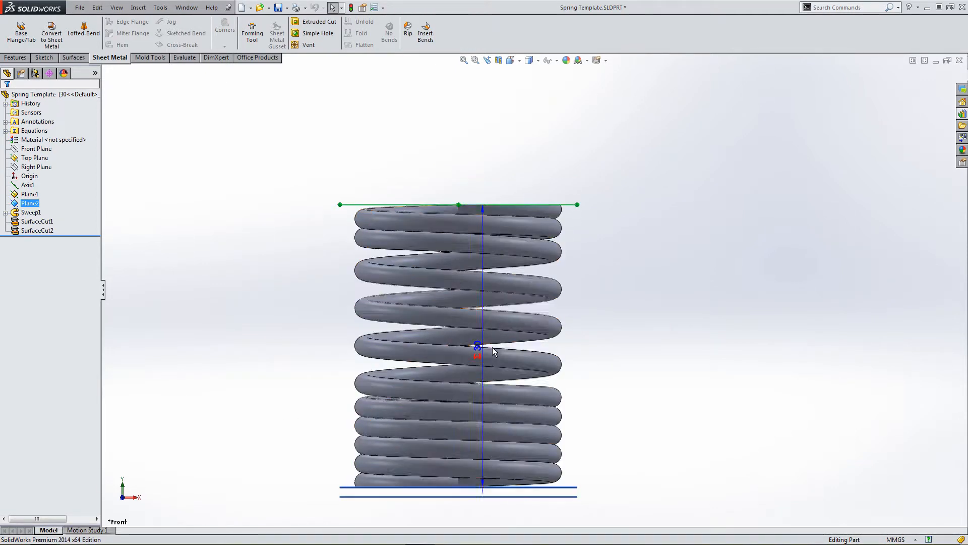
Step: Clear the selection and select Plane2 at the spring's top end
right_click(478, 346)
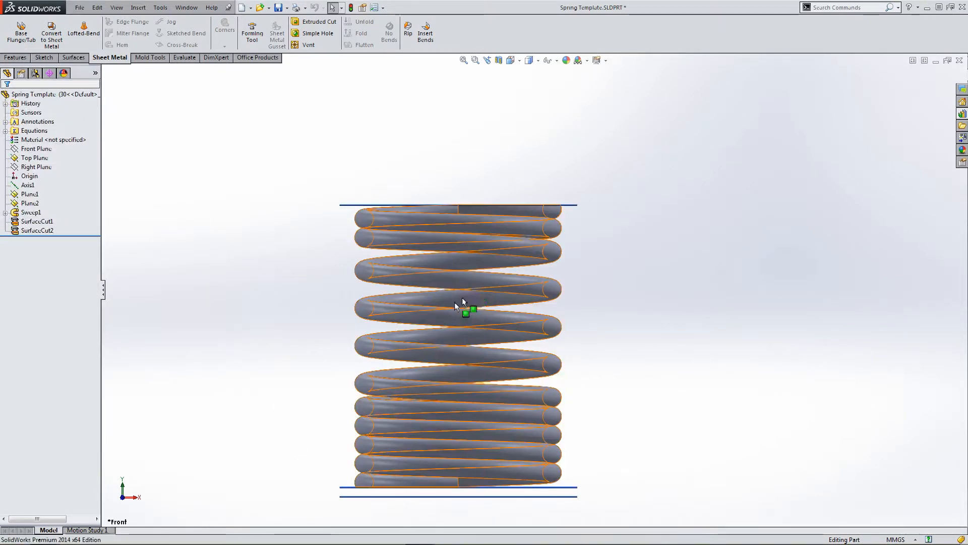
left_click(30, 203)
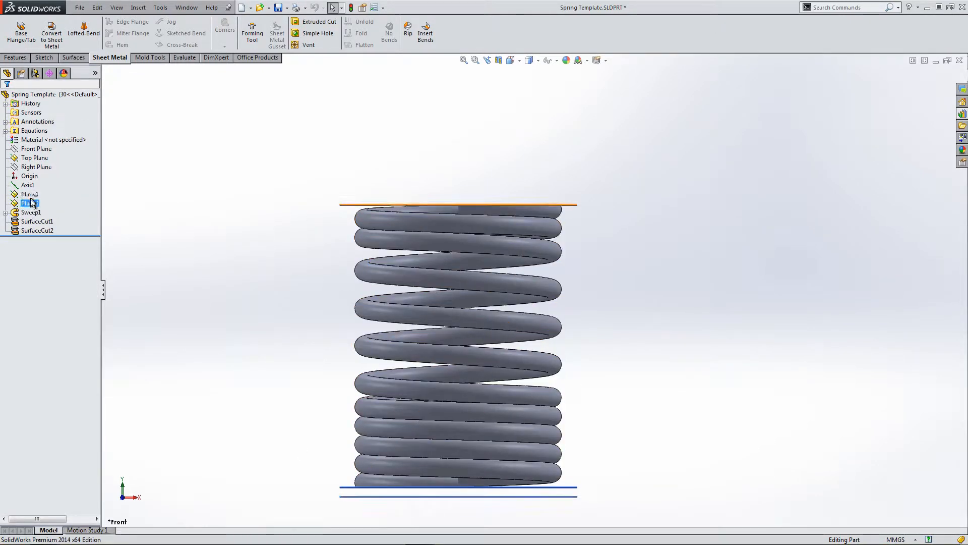
left_click(30, 203)
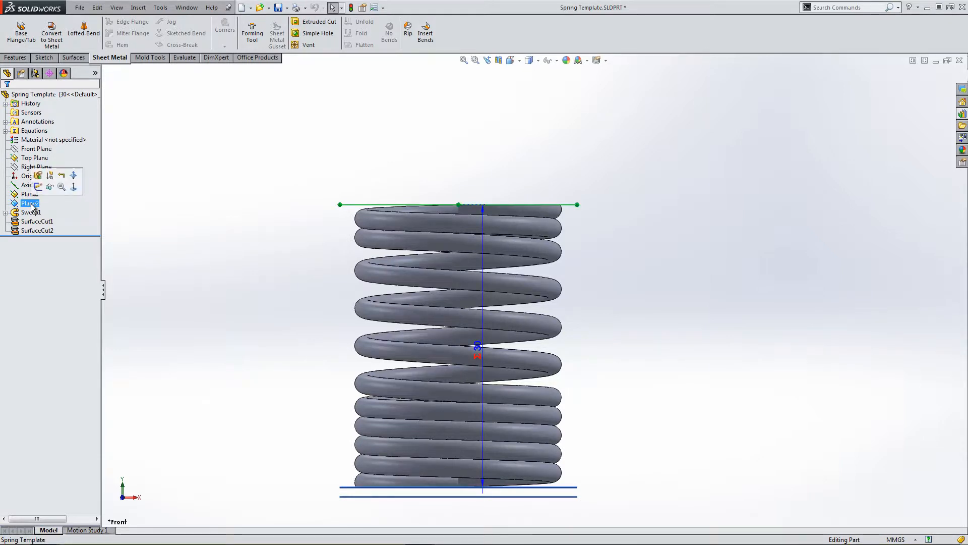
right_click(30, 203)
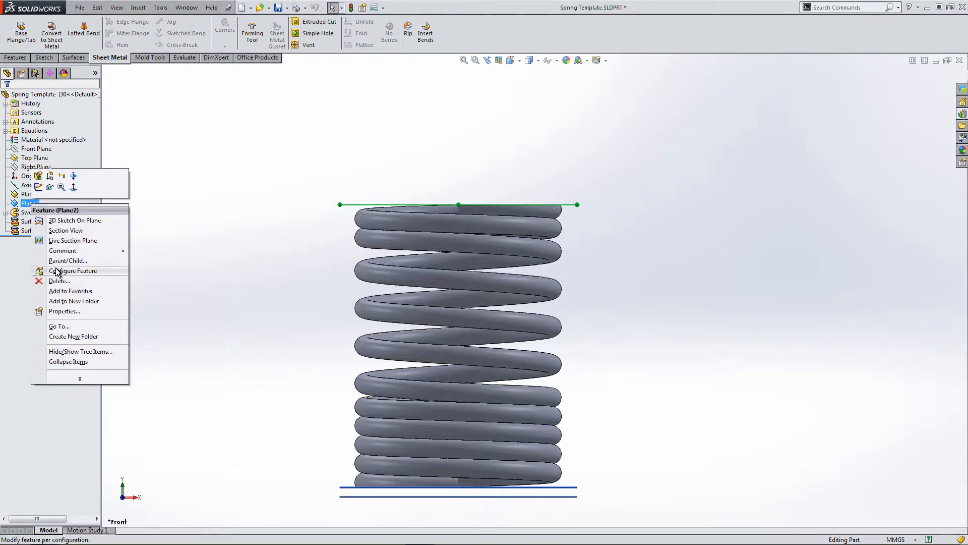
left_click(72, 270)
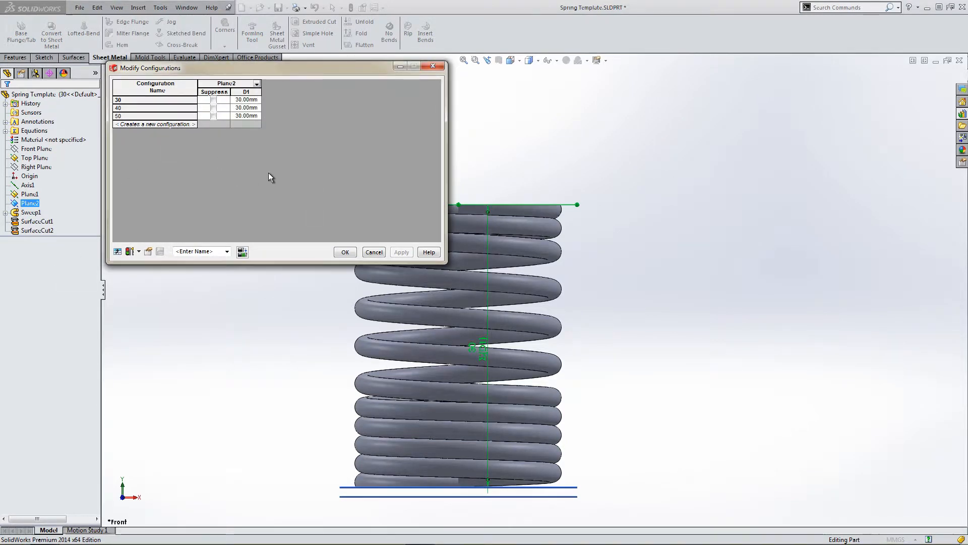
mouse_move(199, 214)
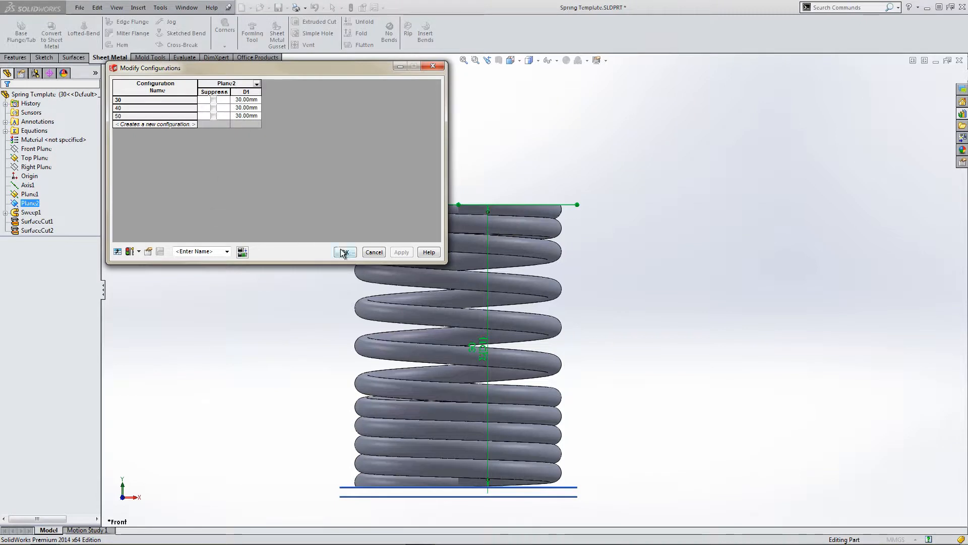
left_click(345, 252)
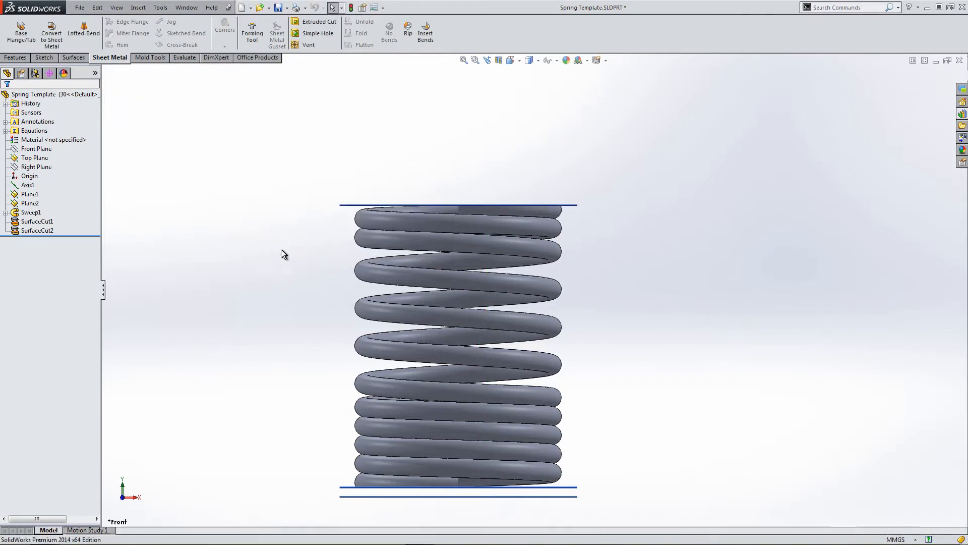
Step: Open Equations and link the Length variable to Plane2's D1 offset dimension
right_click(34, 130)
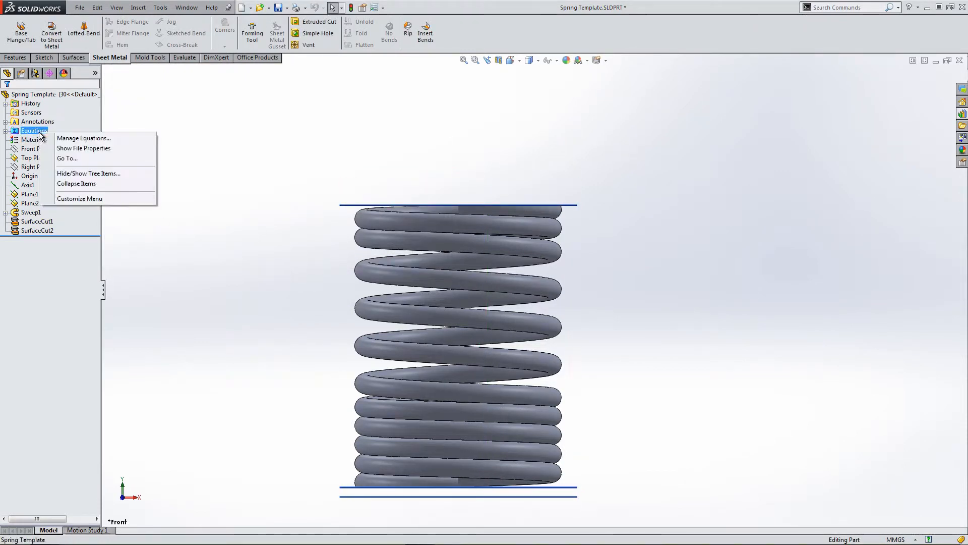
left_click(83, 138)
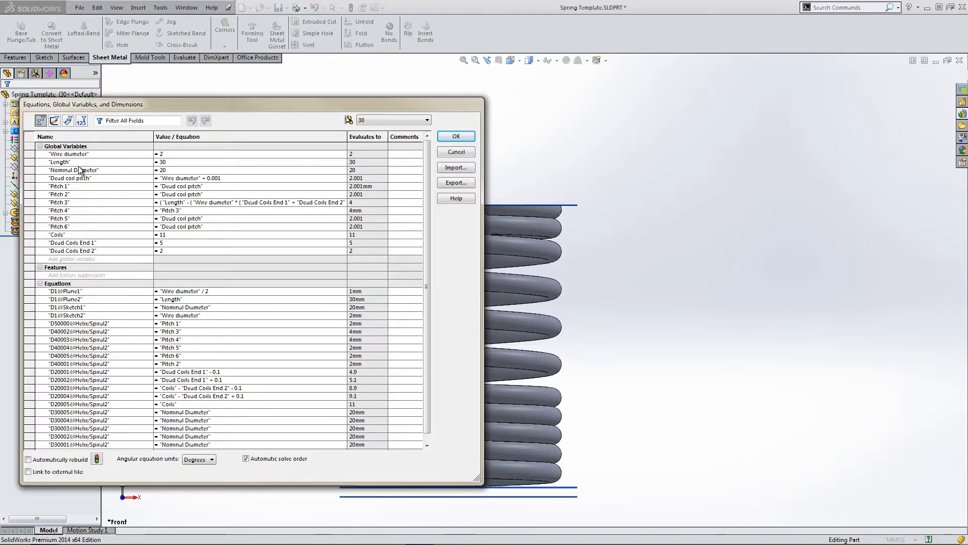
mouse_move(118, 199)
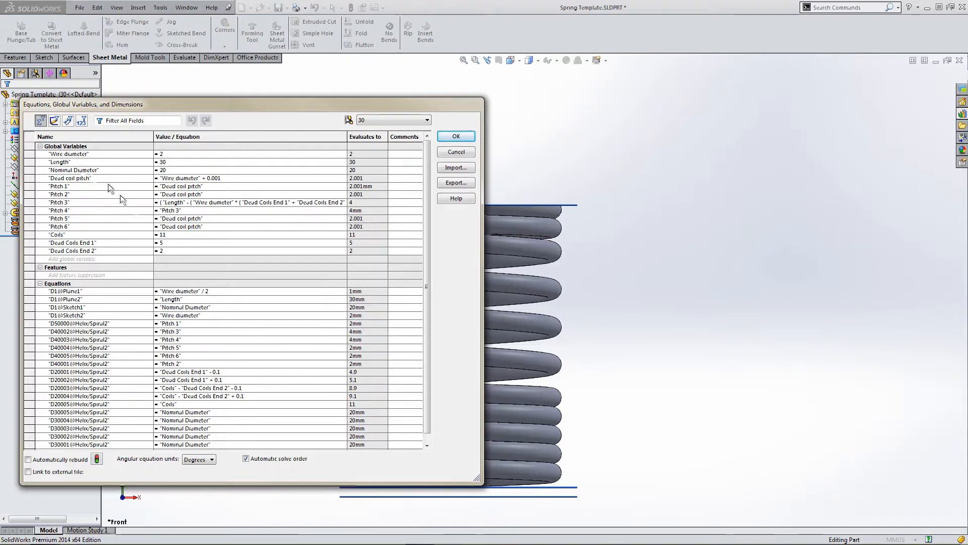
left_click(179, 299)
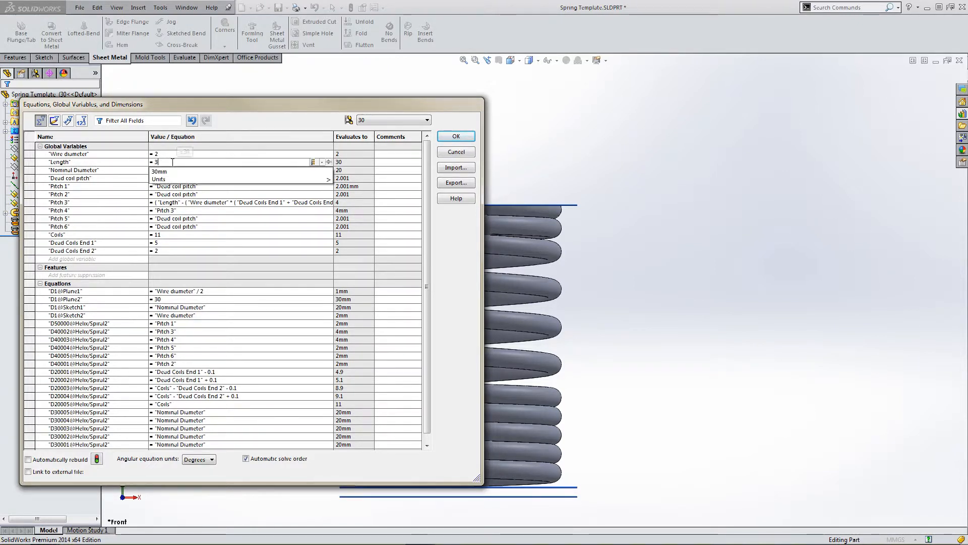
left_click(312, 162)
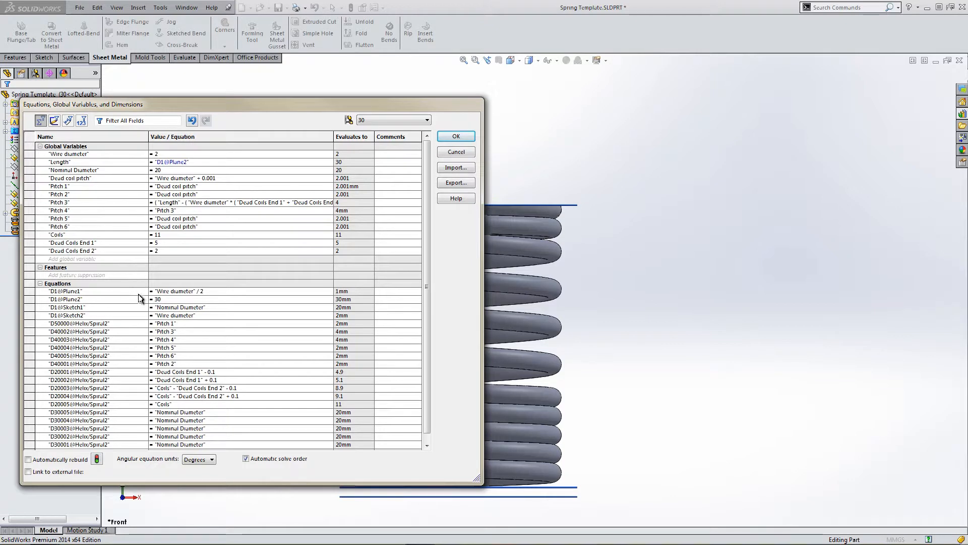
mouse_move(162, 305)
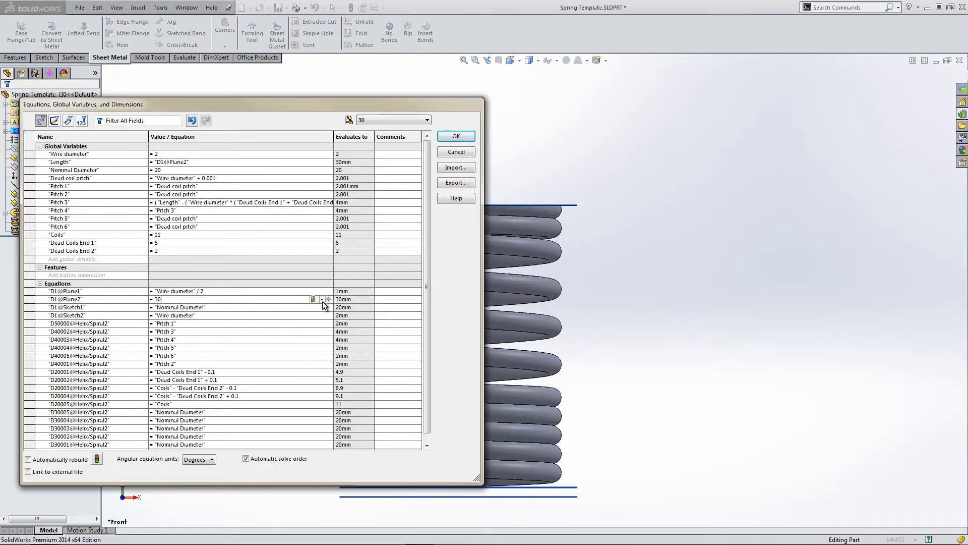
mouse_move(321, 300)
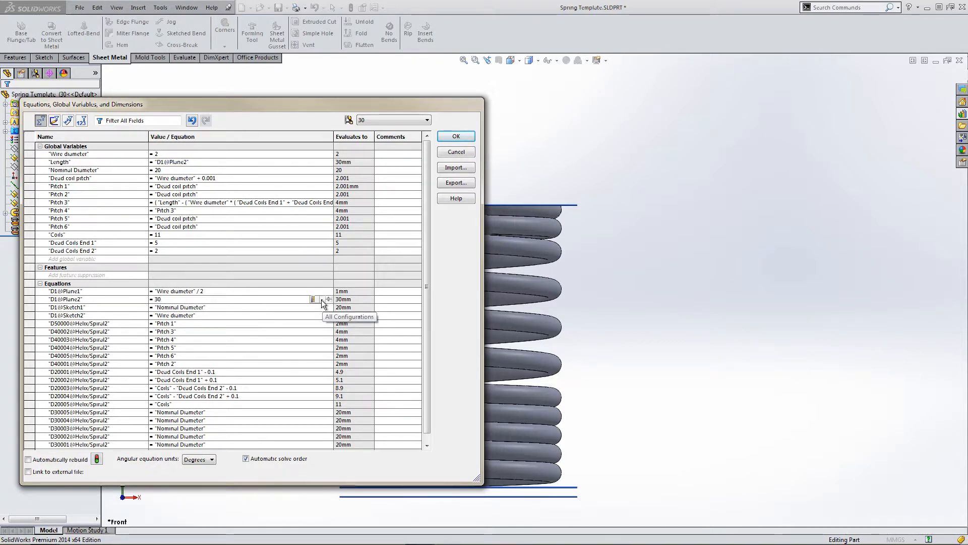
Step: Scope the D1@Plane2 = 30 equation to This Configuration only
left_click(320, 299)
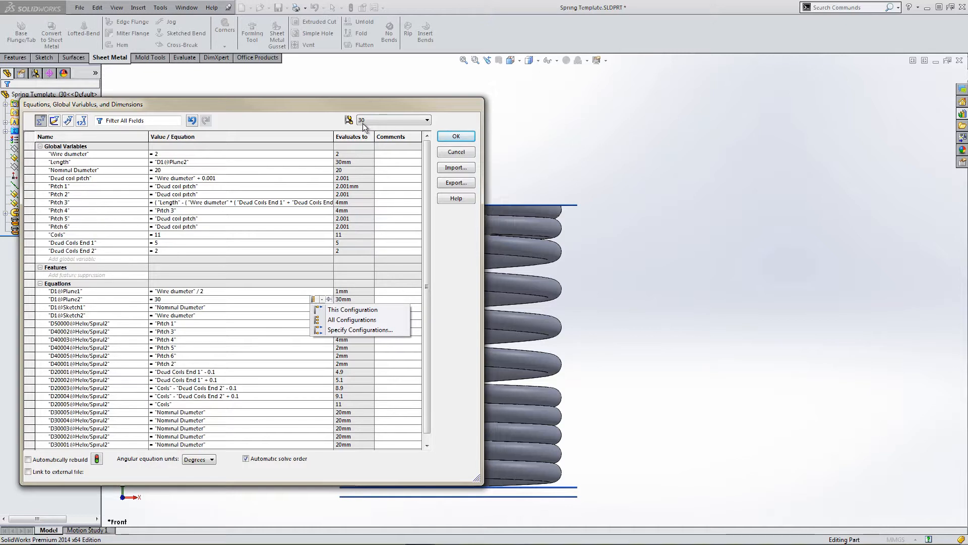
mouse_move(330, 280)
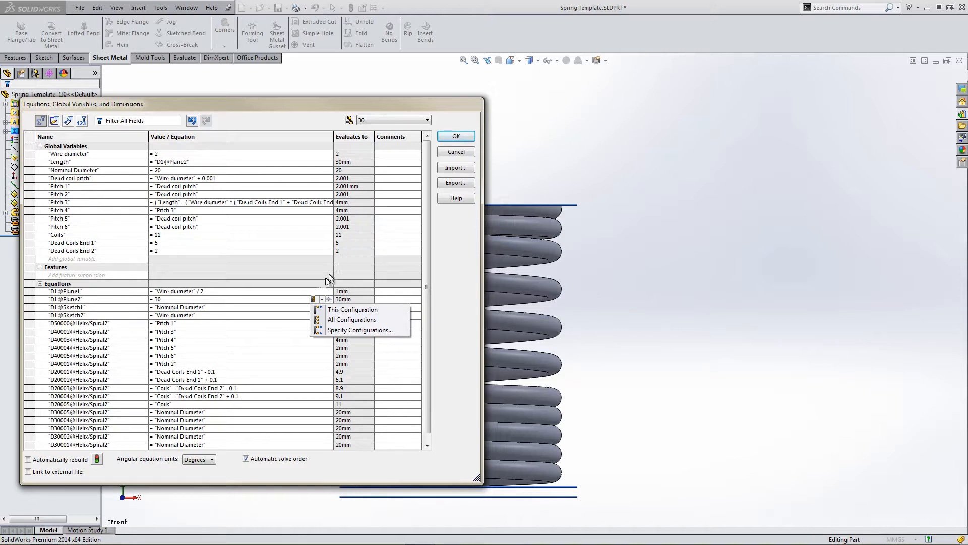
mouse_move(314, 313)
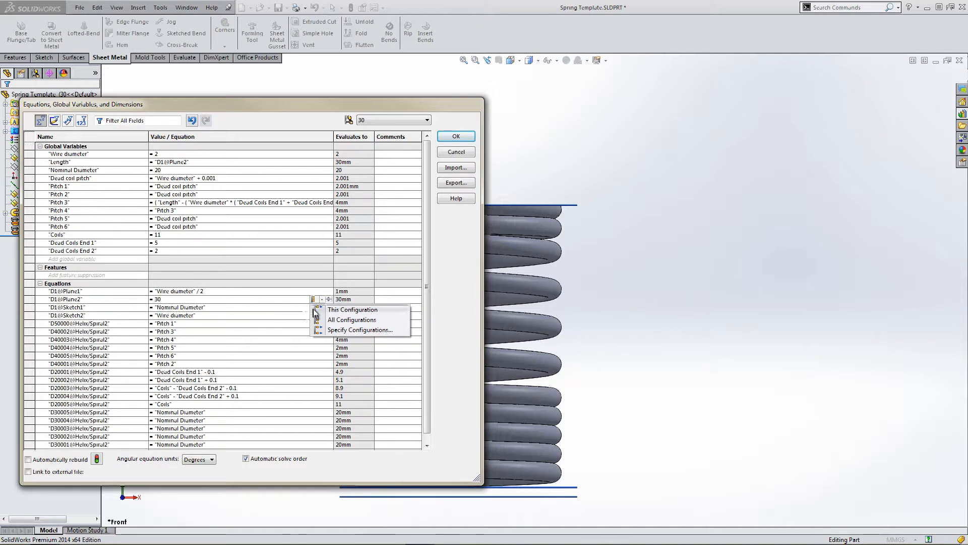
mouse_move(336, 309)
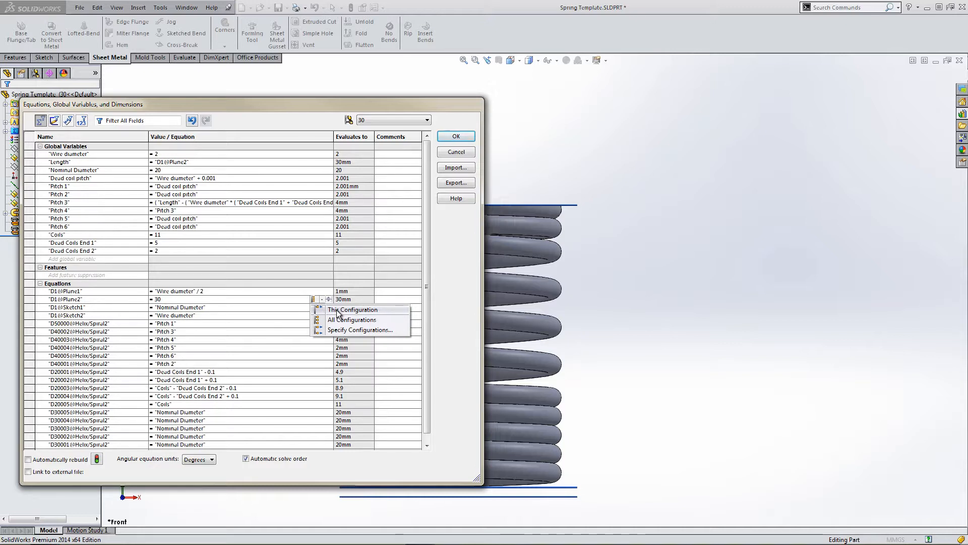
left_click(353, 310)
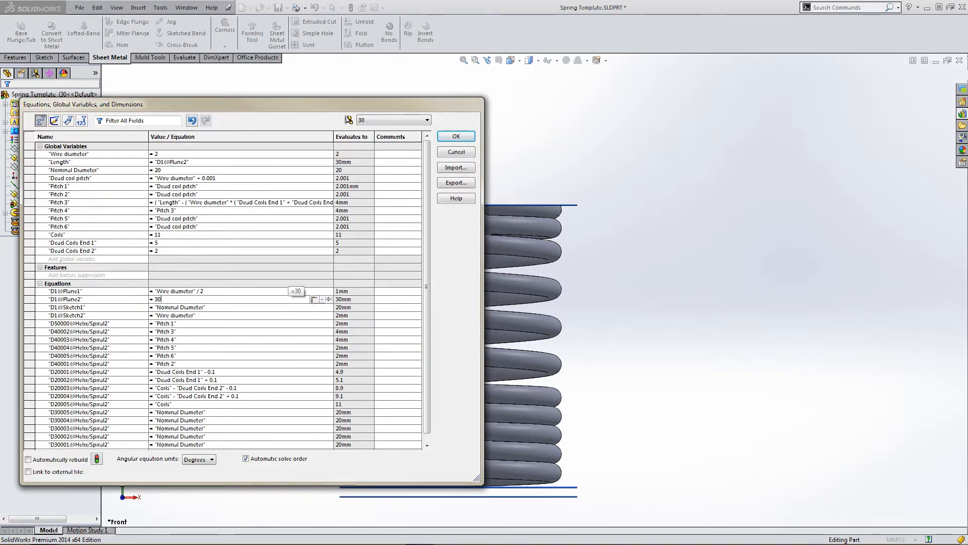
left_click(427, 120)
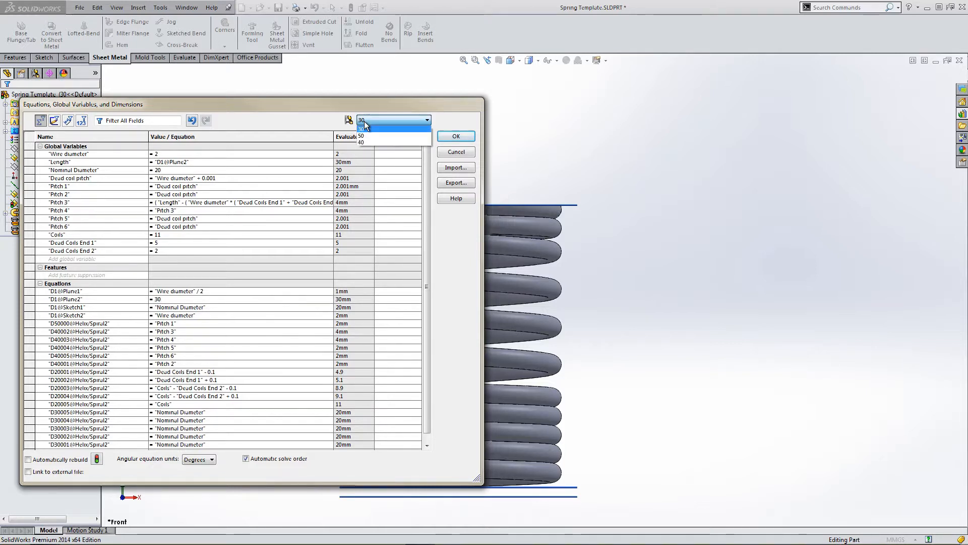
Step: Switch the equations to configuration 40, confirm the prompt, and set D1@Plane2 to 40
left_click(361, 143)
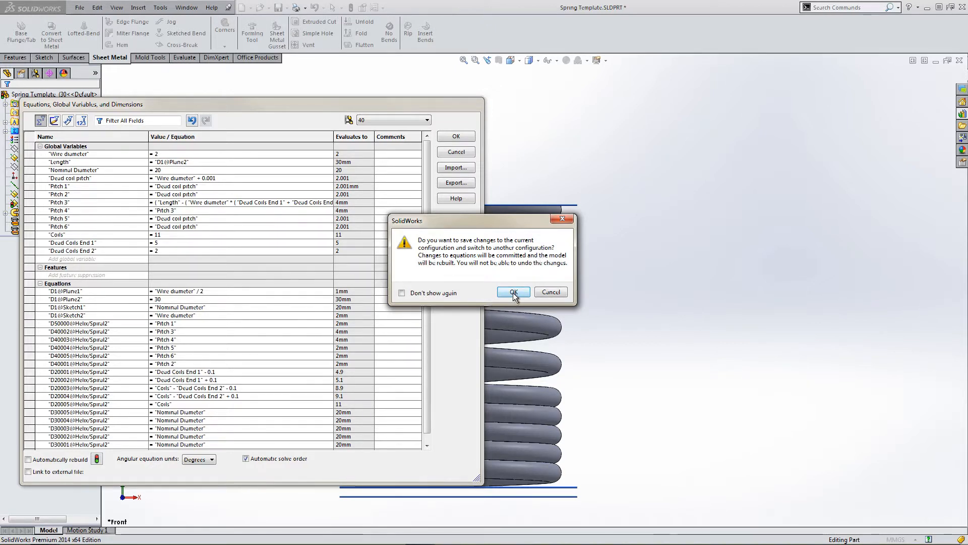
left_click(513, 292)
type("4")
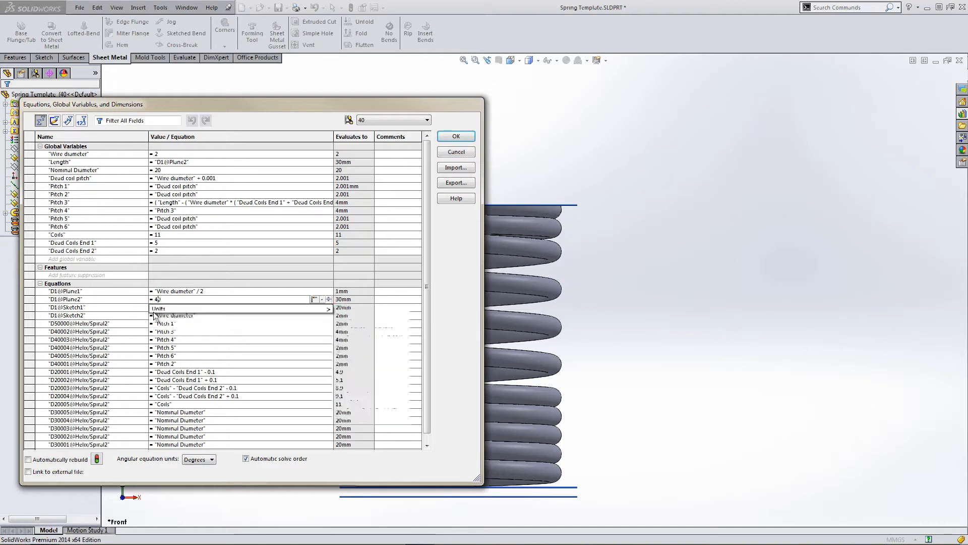
left_click(318, 300)
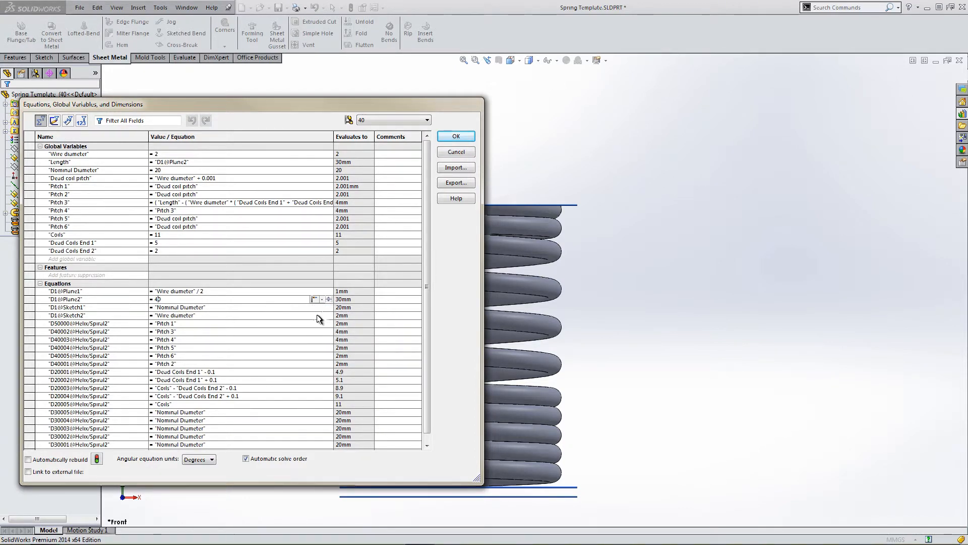
mouse_move(389, 125)
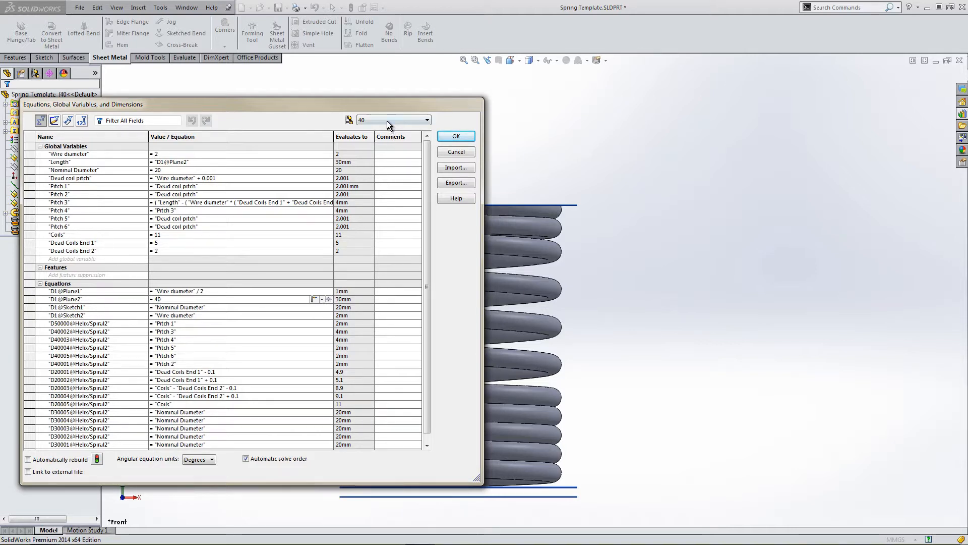
left_click(427, 120)
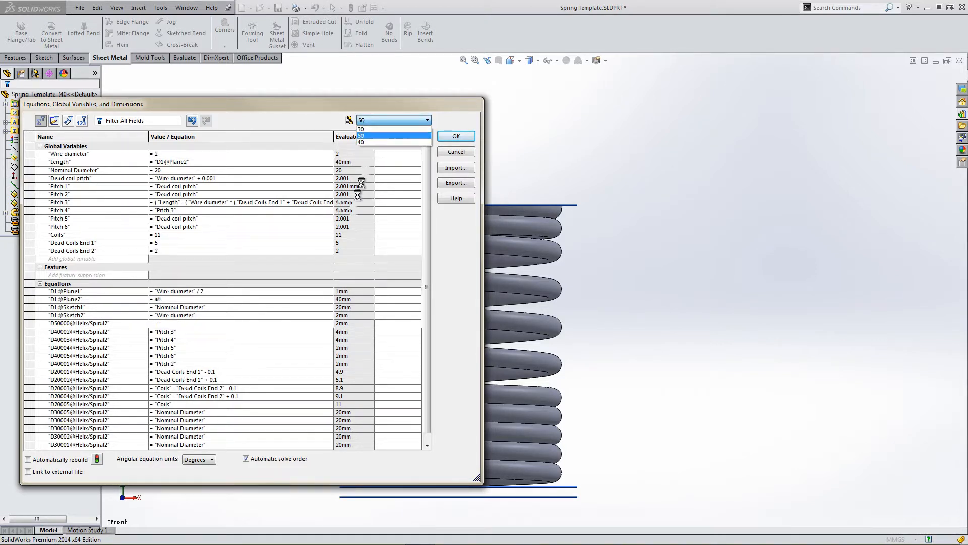
Step: Under configuration 50, set D1@Plane2 to 50 and scope it to This Configuration
left_click(362, 135)
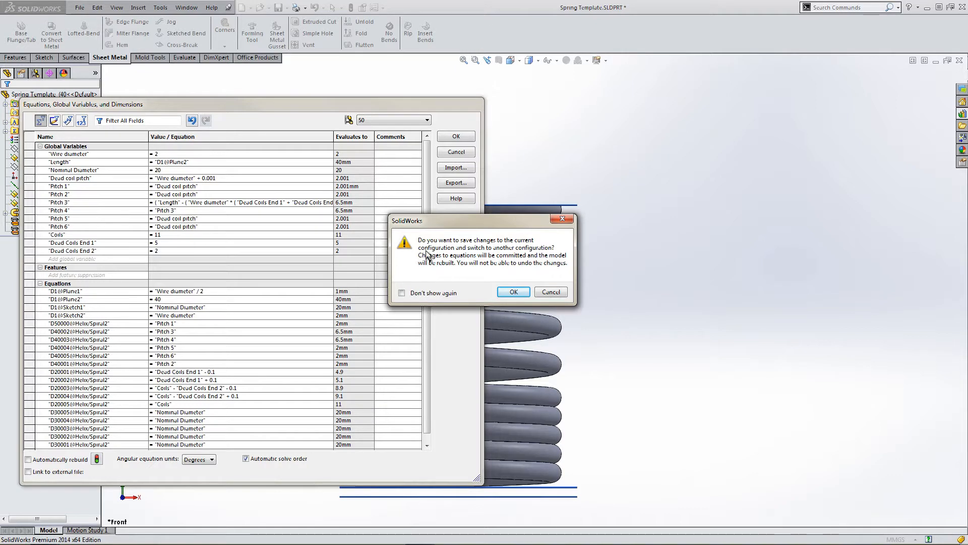
mouse_move(527, 275)
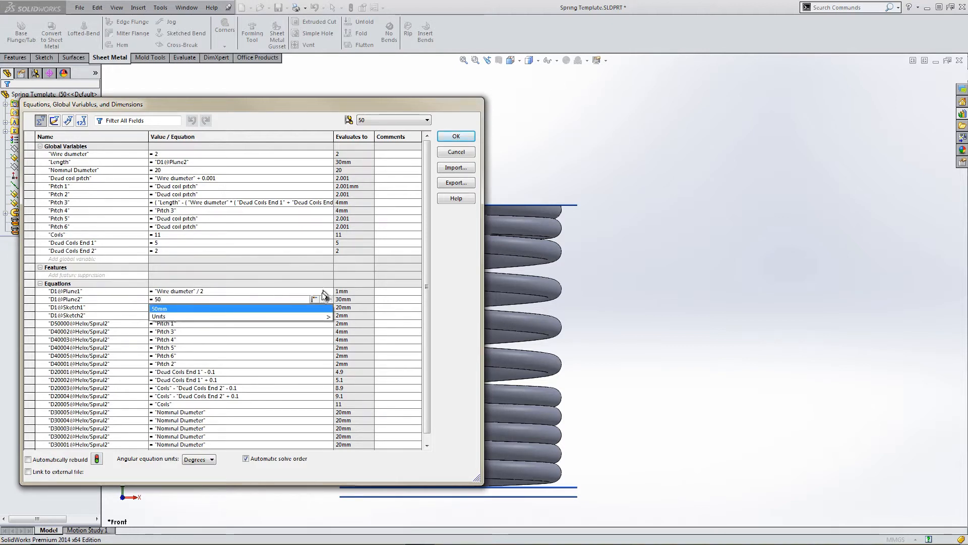
left_click(328, 299)
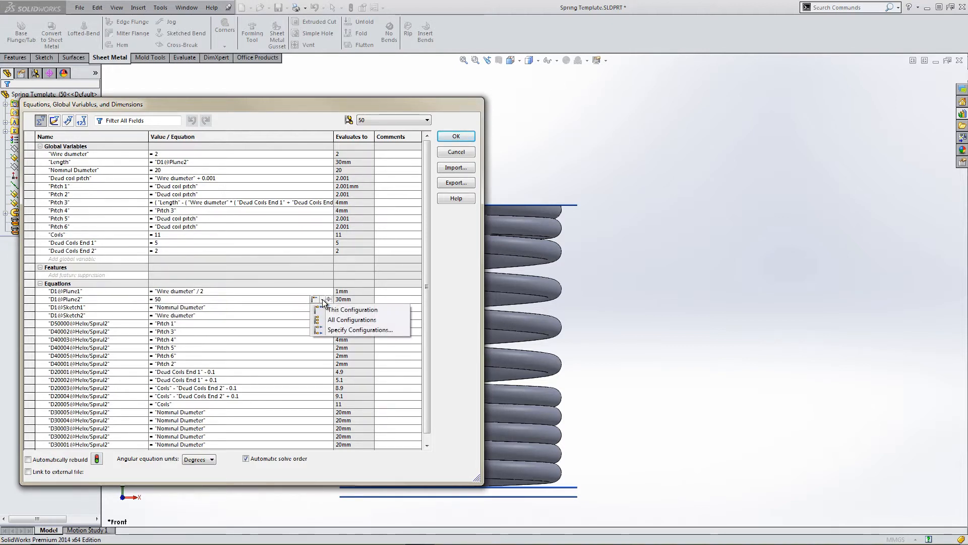
mouse_move(364, 127)
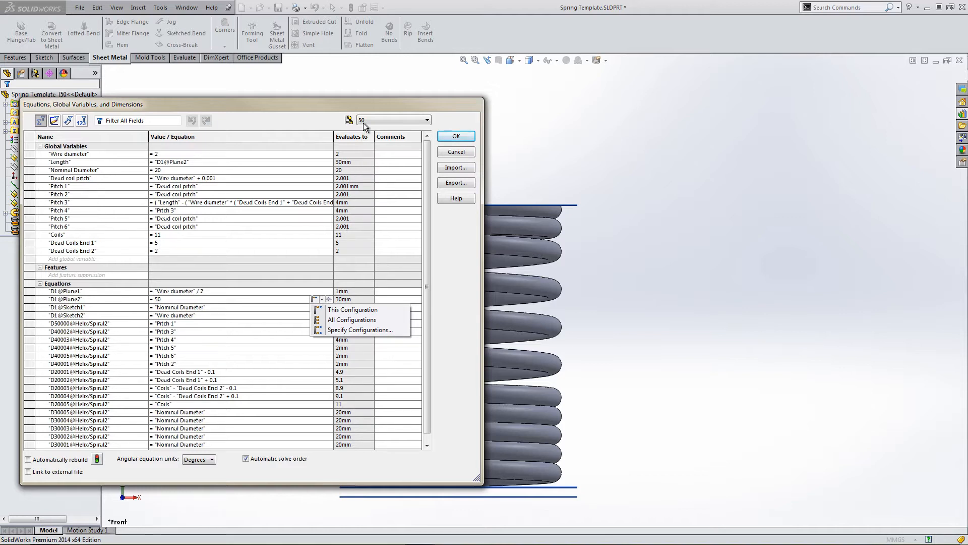
mouse_move(353, 309)
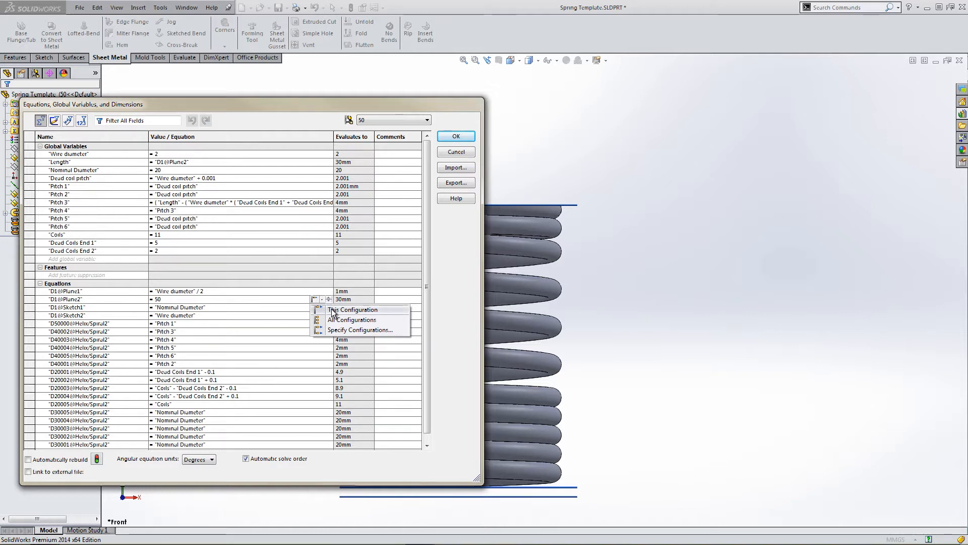
left_click(352, 309)
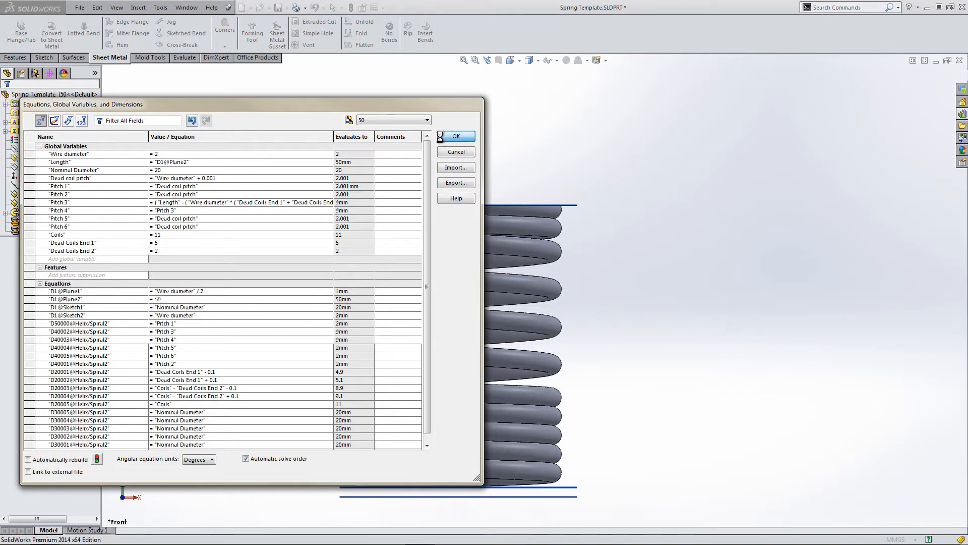
Step: Close Equations and review Plane2's D1 values 30, 40, 50 in Configure Feature
left_click(455, 137)
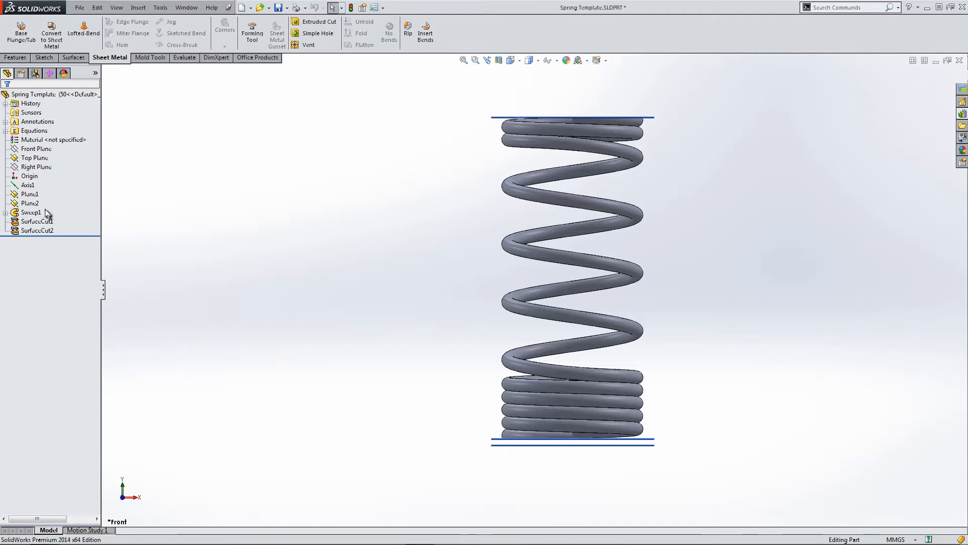
right_click(30, 203)
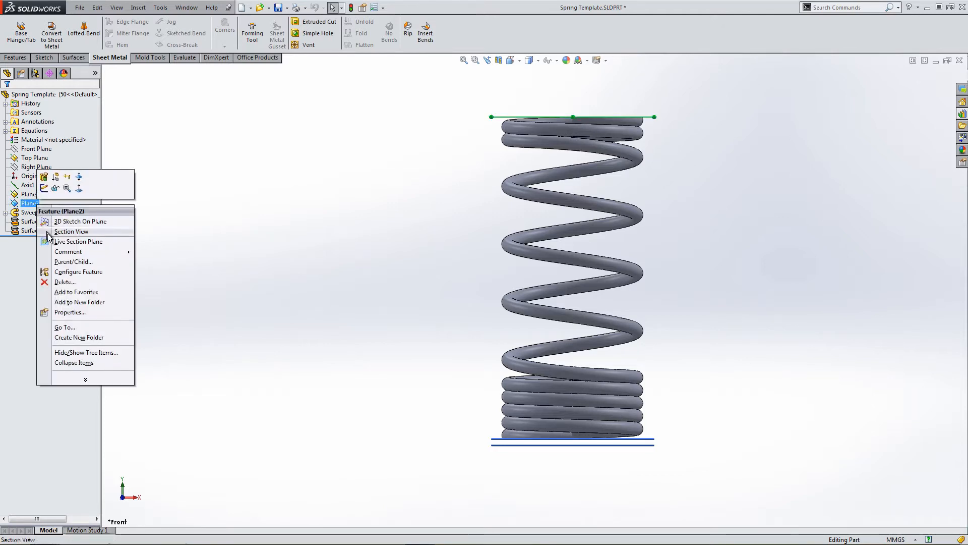
left_click(79, 272)
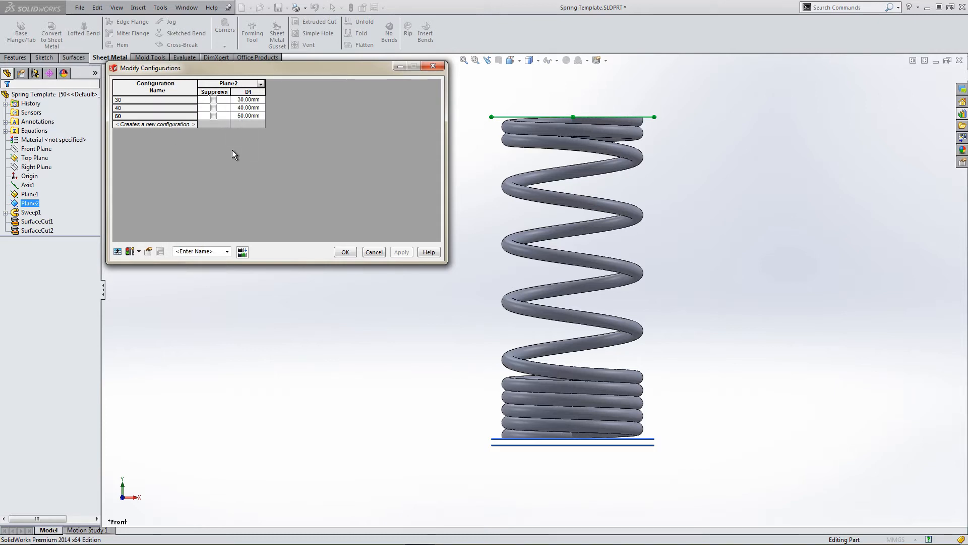
mouse_move(279, 140)
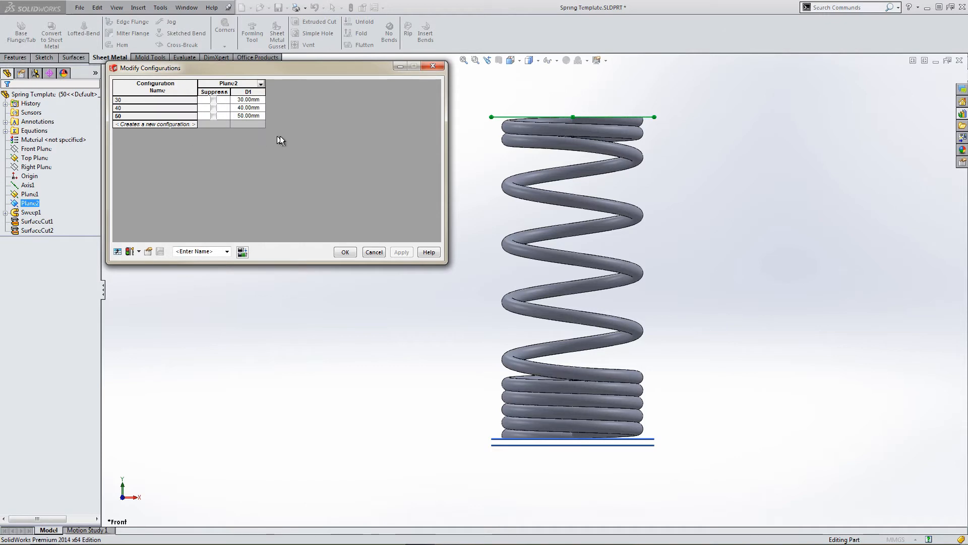
mouse_move(309, 198)
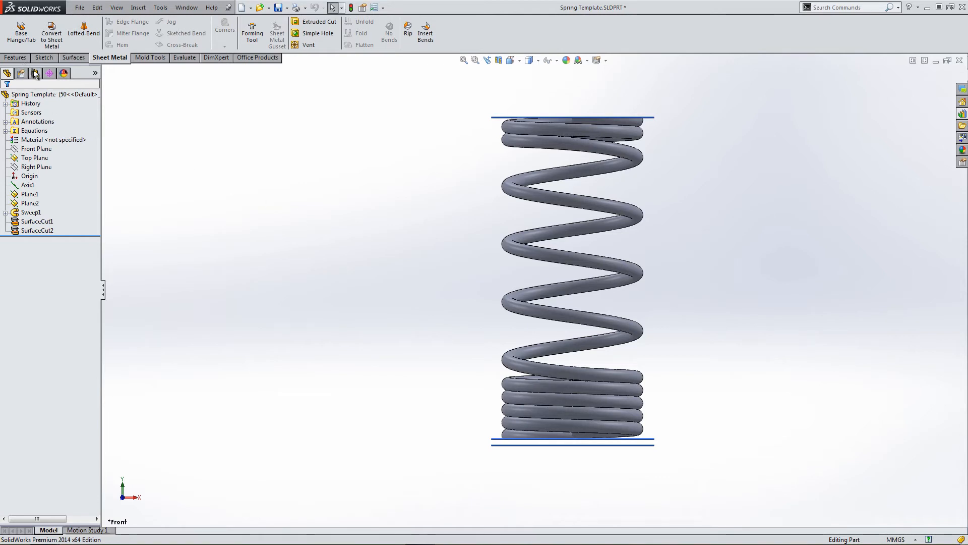
Step: Activate configurations 30, 40 and 50 in turn to compare spring heights
left_click(35, 73)
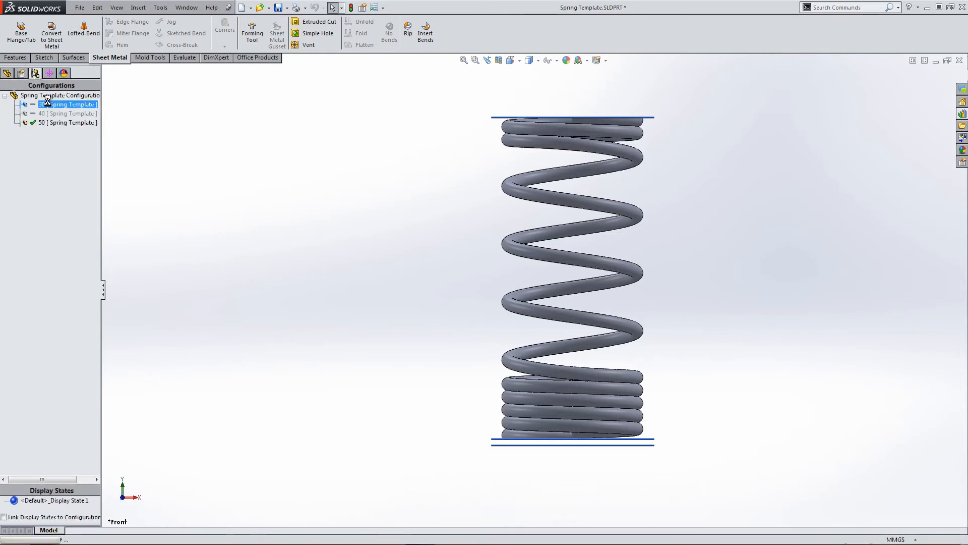
double_click(68, 114)
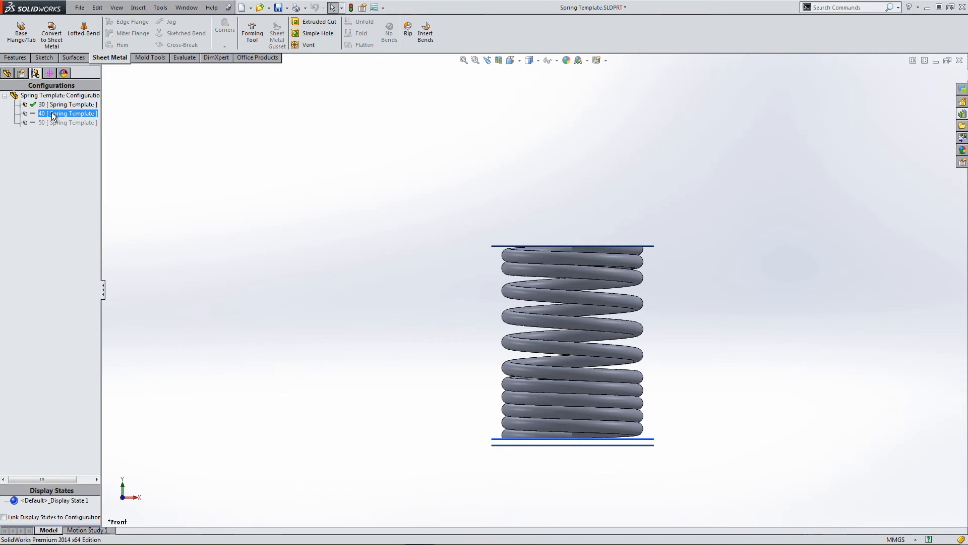
double_click(66, 113)
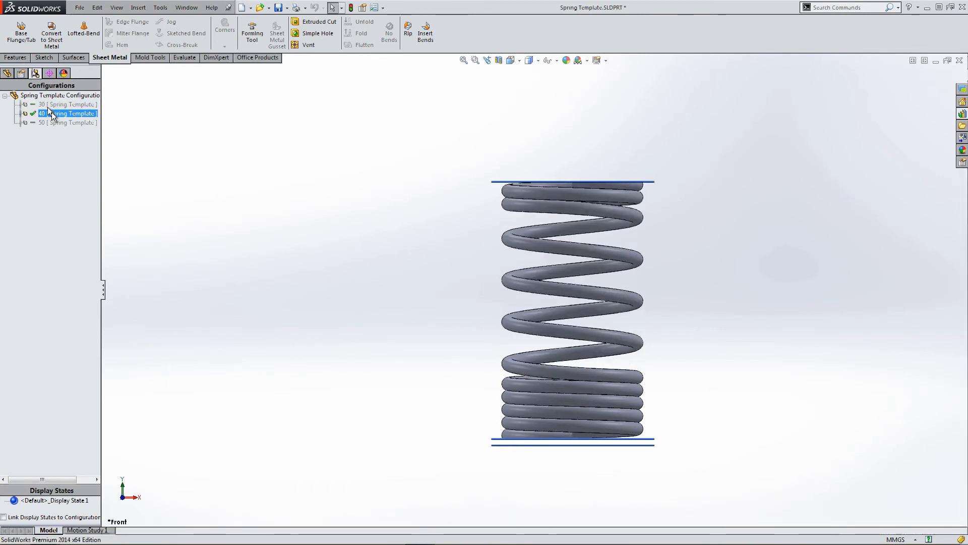
left_click(61, 122)
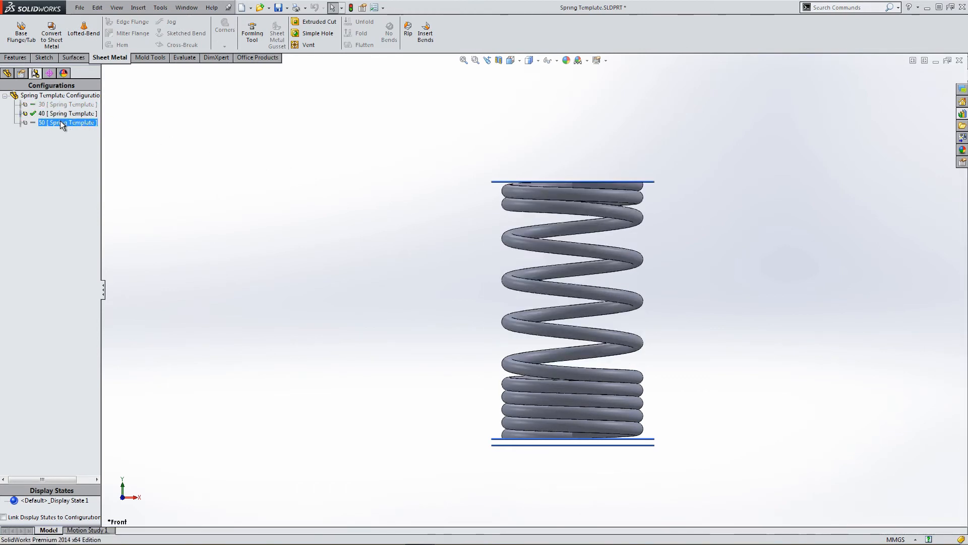
double_click(61, 122)
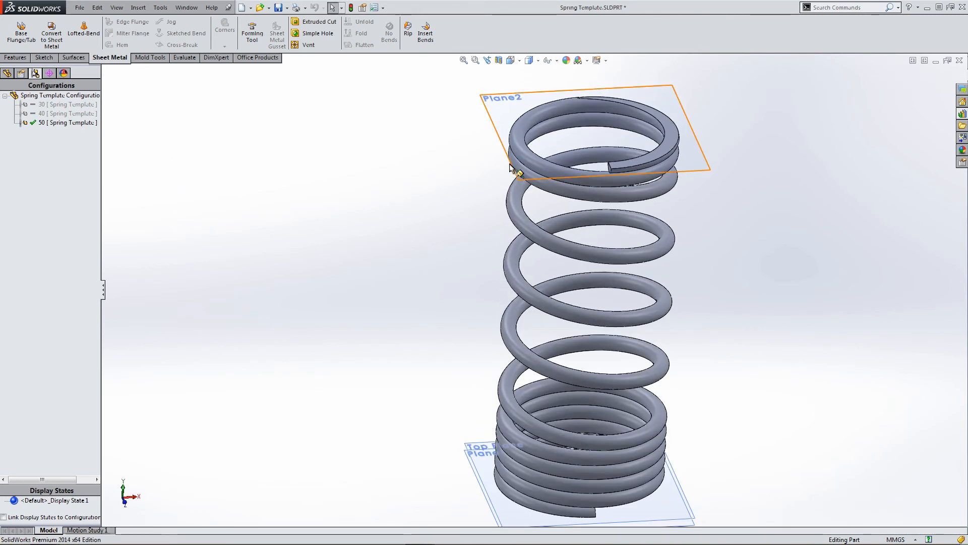
left_click(61, 104)
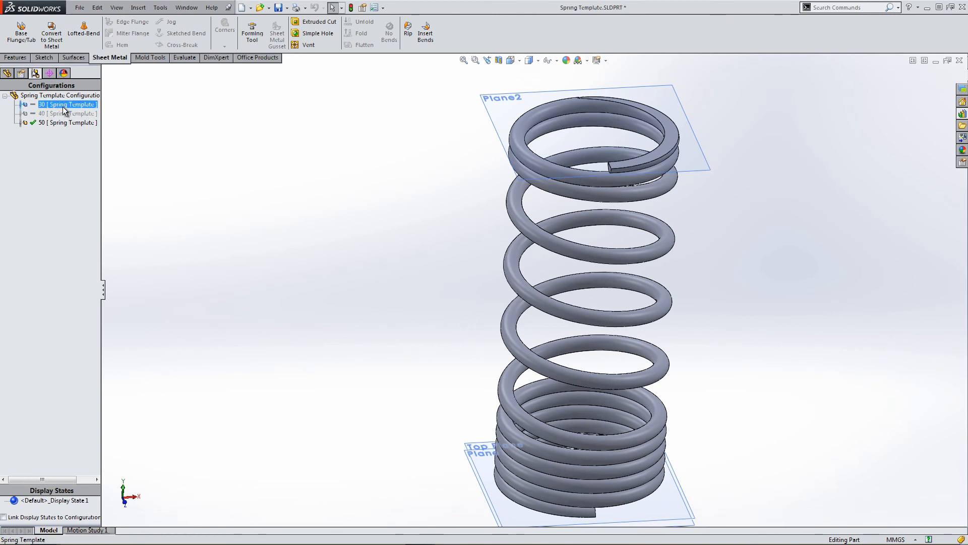